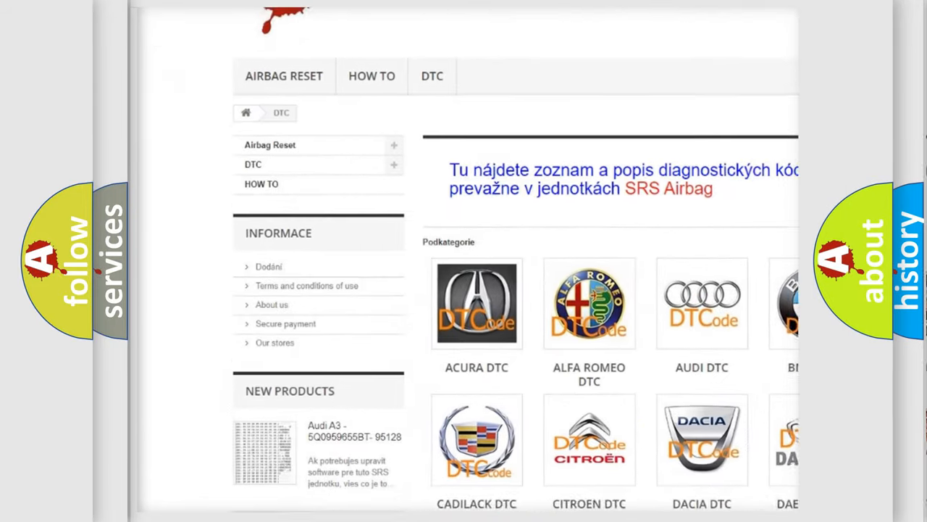
scroll(down, 3)
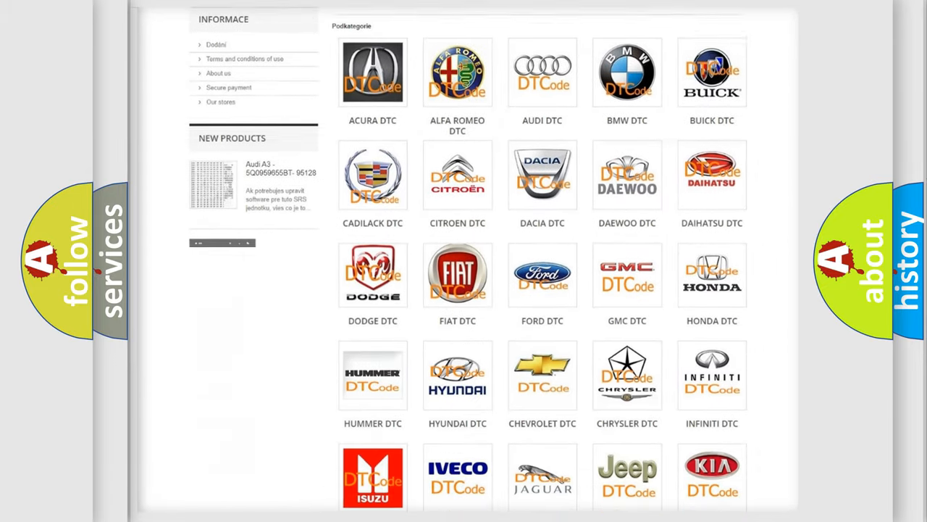
scroll(down, 3)
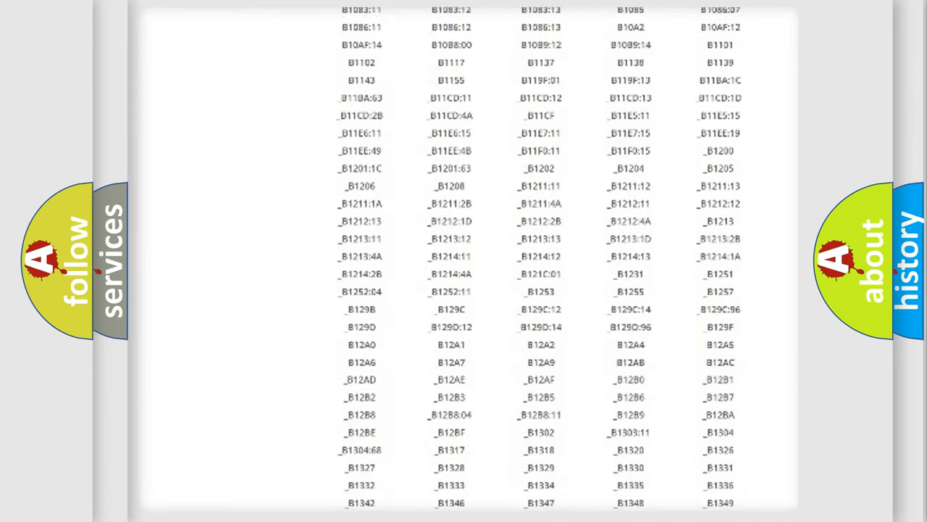
scroll(down, 3)
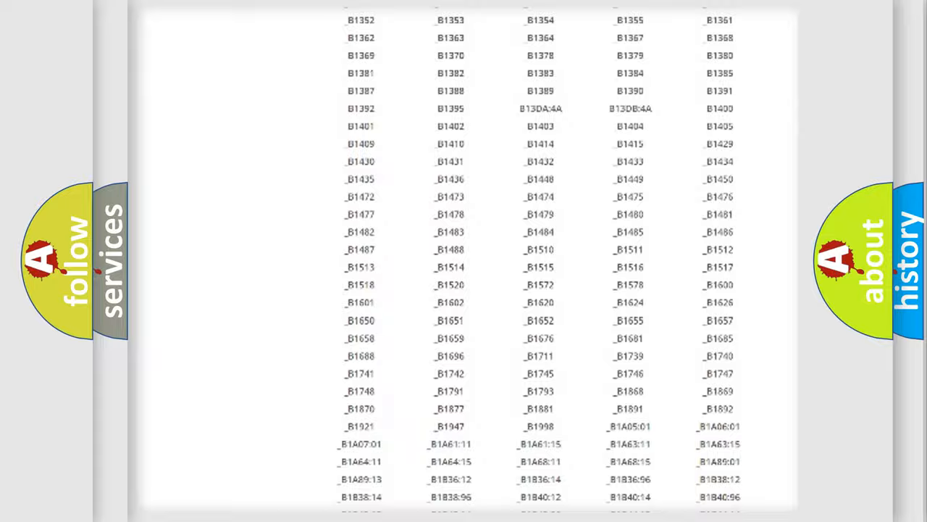